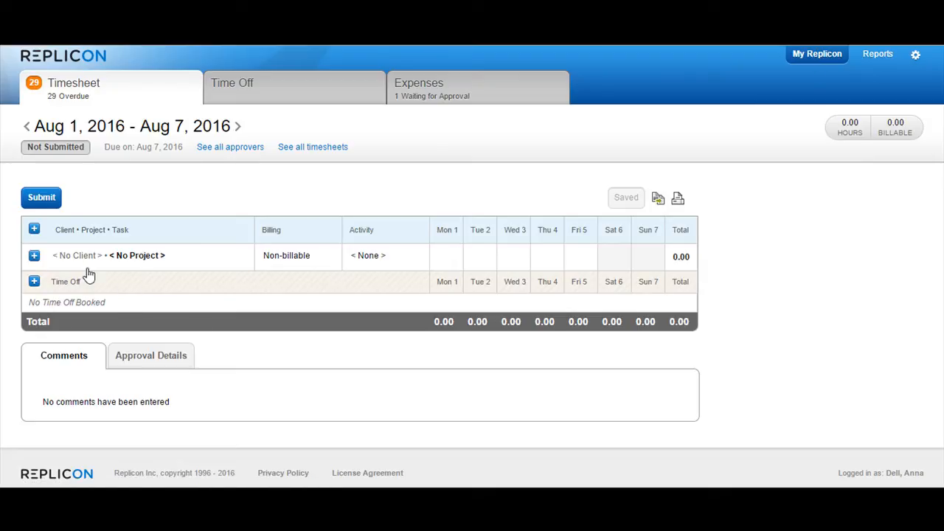
Step: Assign the first row to Advantage Technologies, project Cost Allocation Testing, task abc
{"action": "left_click", "coordinate": [147, 255]}
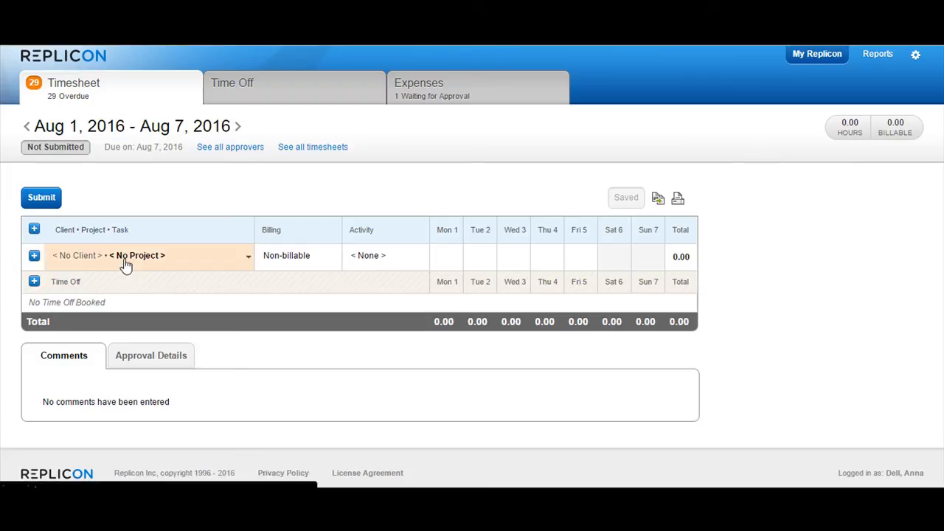
{"action": "left_click", "coordinate": [148, 256]}
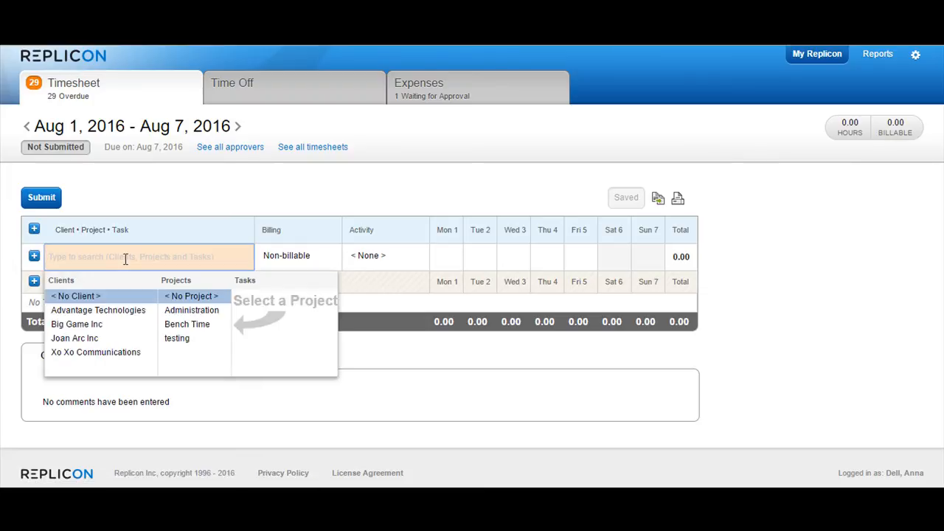
{"action": "left_click", "coordinate": [98, 309]}
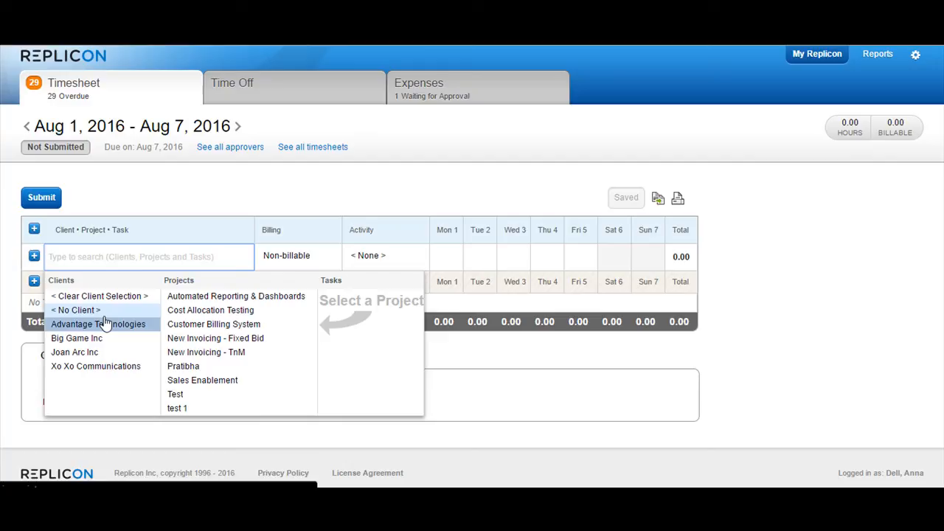
{"action": "mouse_move", "coordinate": [98, 323]}
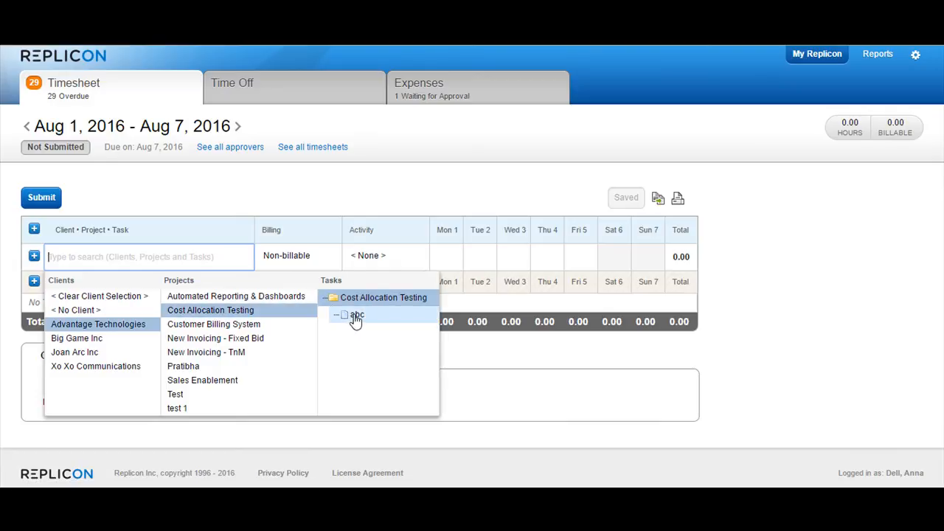
{"action": "left_click", "coordinate": [357, 315]}
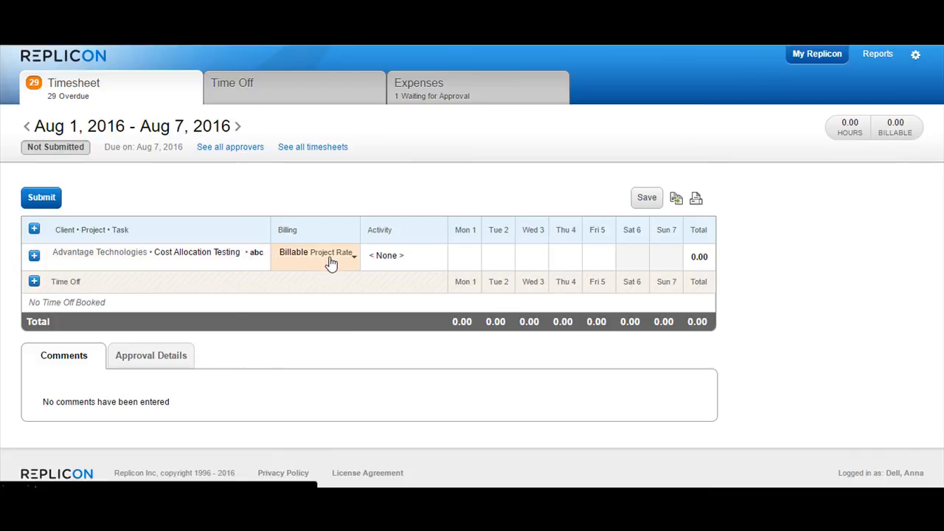
Step: Keep the first row billable at project rate, set activity General Admin, and enter 8.00 hours Monday
{"action": "left_click", "coordinate": [317, 256]}
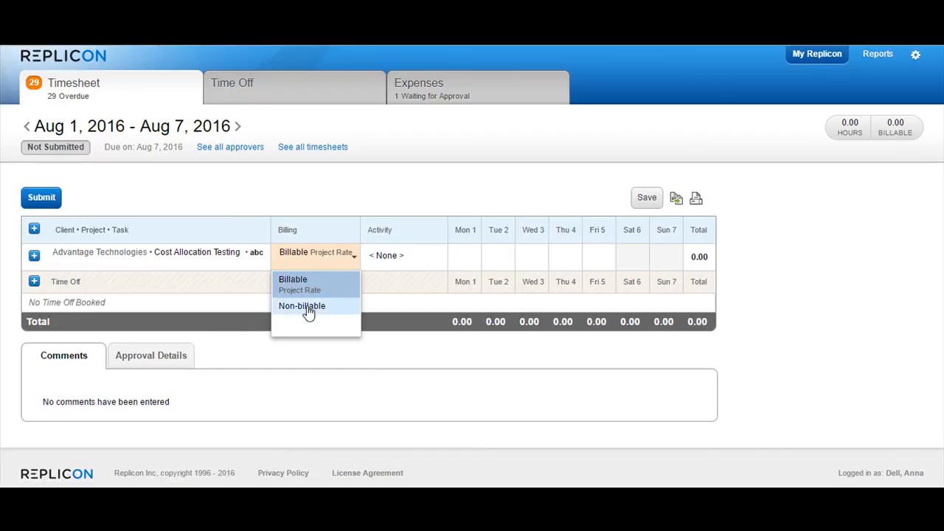
{"action": "mouse_move", "coordinate": [310, 284]}
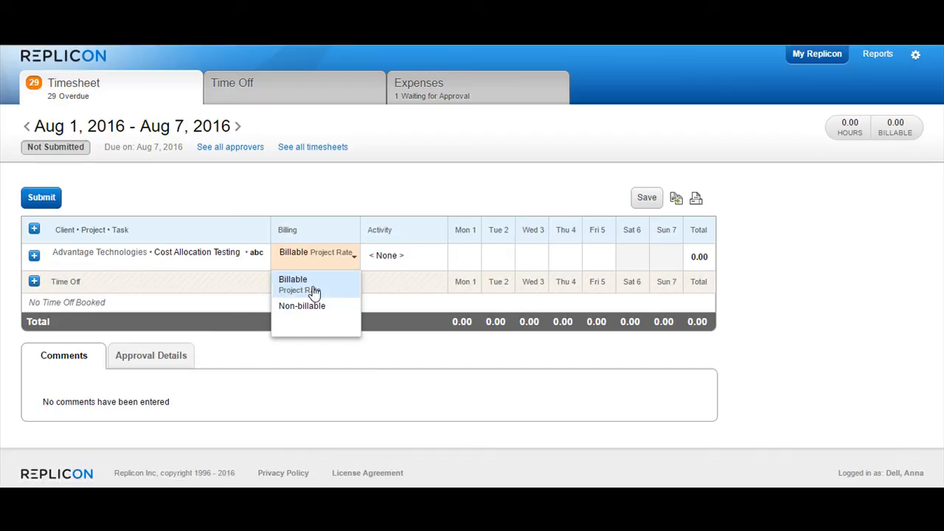
{"action": "left_click", "coordinate": [293, 278]}
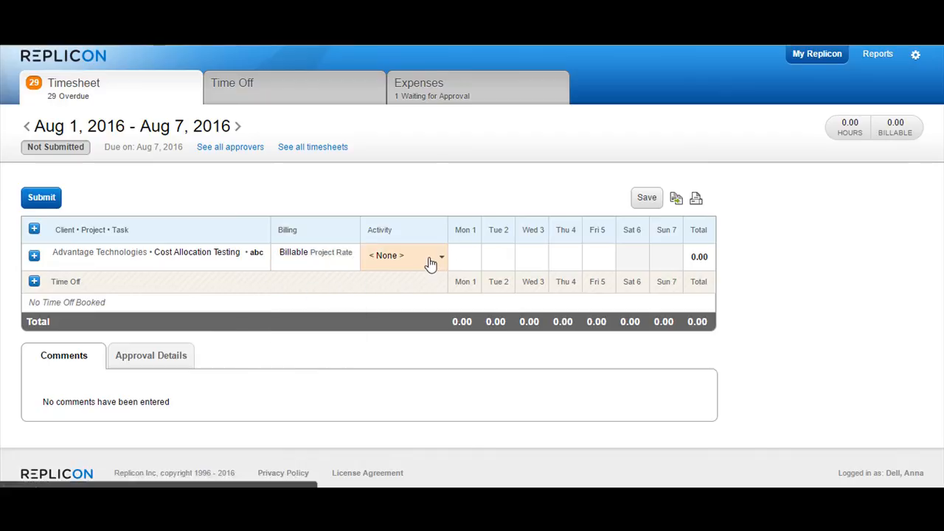
{"action": "left_click", "coordinate": [396, 255]}
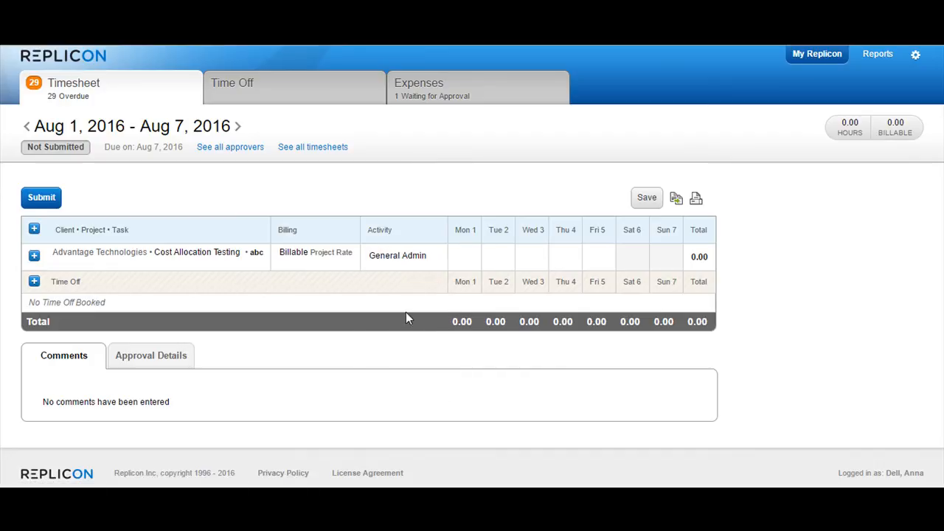
{"action": "left_click", "coordinate": [463, 255]}
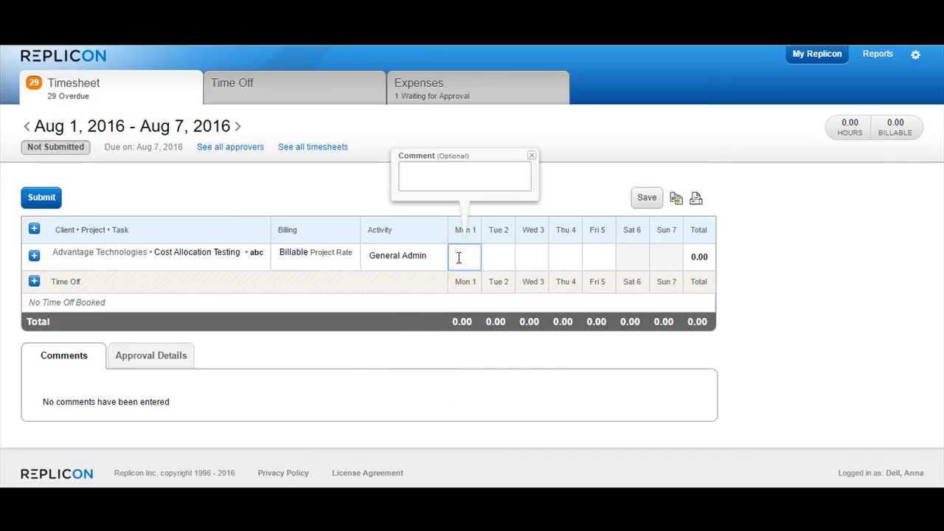
{"action": "type", "text": "8.00"}
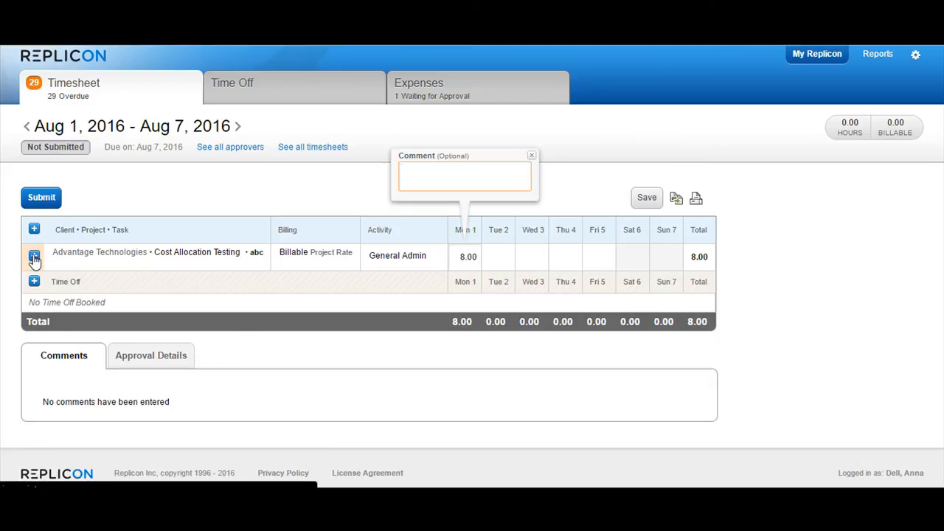
Step: Add a Big Game Inc / Next gen ERP Deployment / Vendor Selection row with 8 hours Tuesday
{"action": "left_click", "coordinate": [34, 255]}
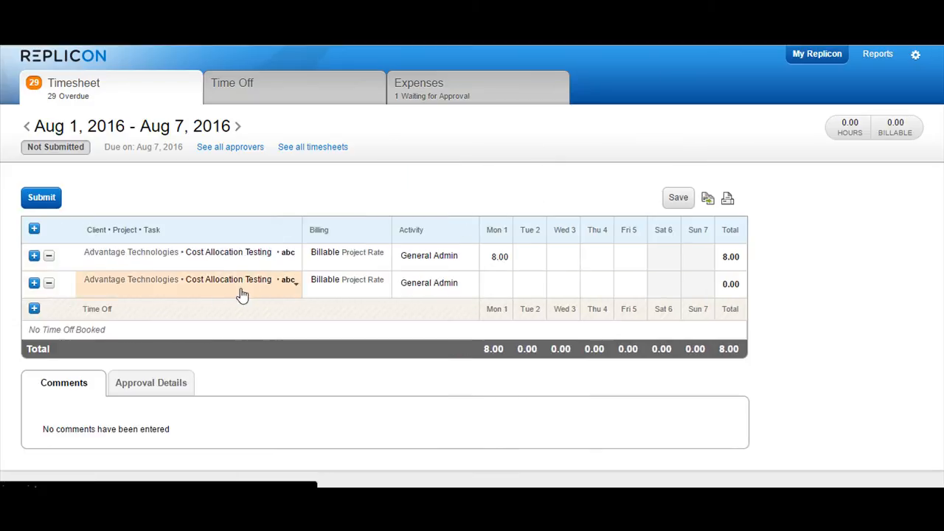
{"action": "left_click", "coordinate": [185, 279]}
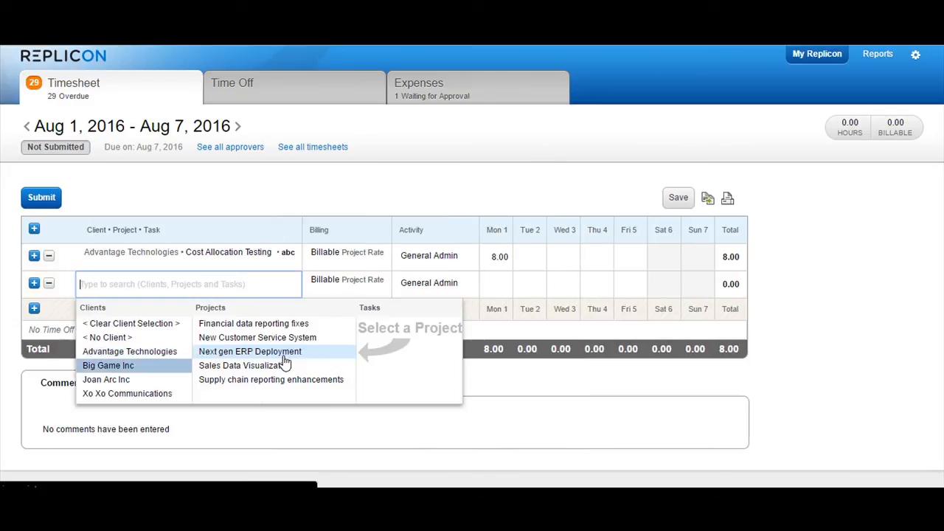
{"action": "left_click", "coordinate": [249, 351]}
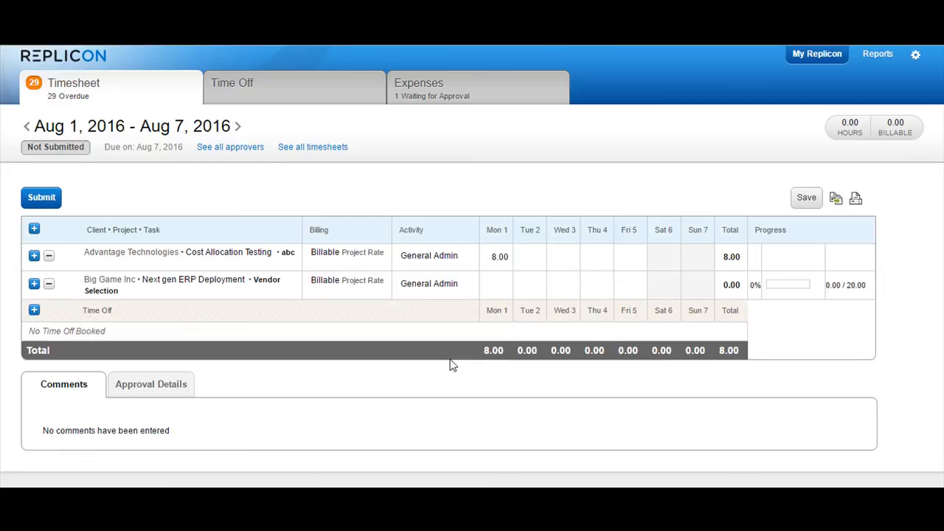
{"action": "type", "text": "8.00"}
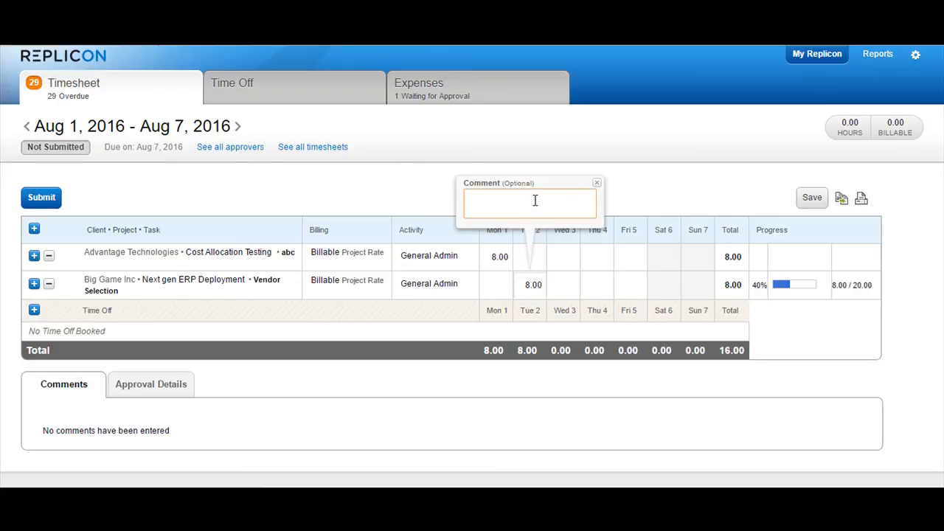
{"action": "left_click", "coordinate": [595, 182]}
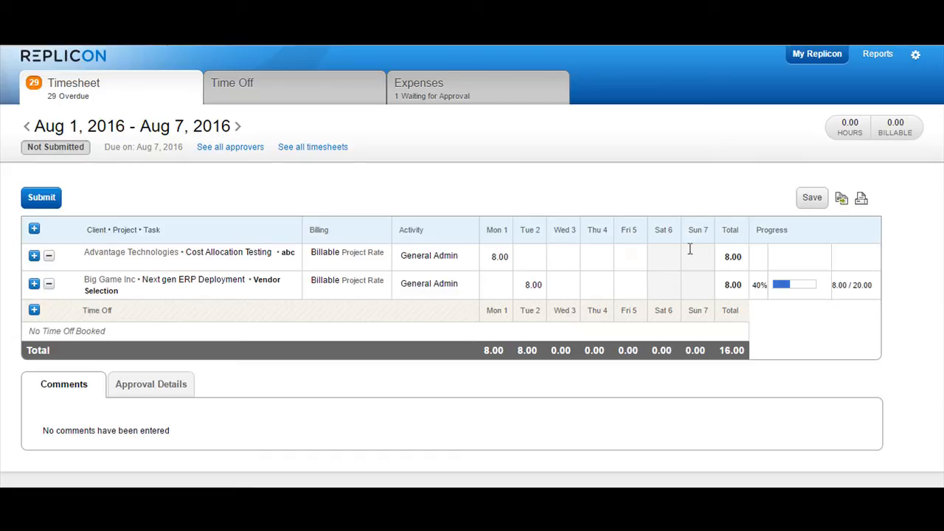
{"action": "mouse_move", "coordinate": [811, 197]}
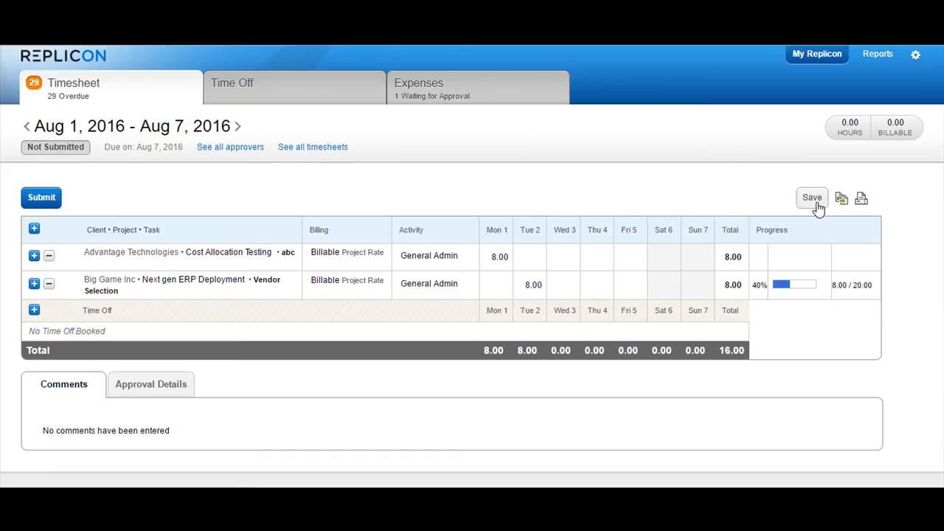
Step: Save the Aug 1–7 timesheet with its 16.00 logged hours
{"action": "left_click", "coordinate": [811, 197]}
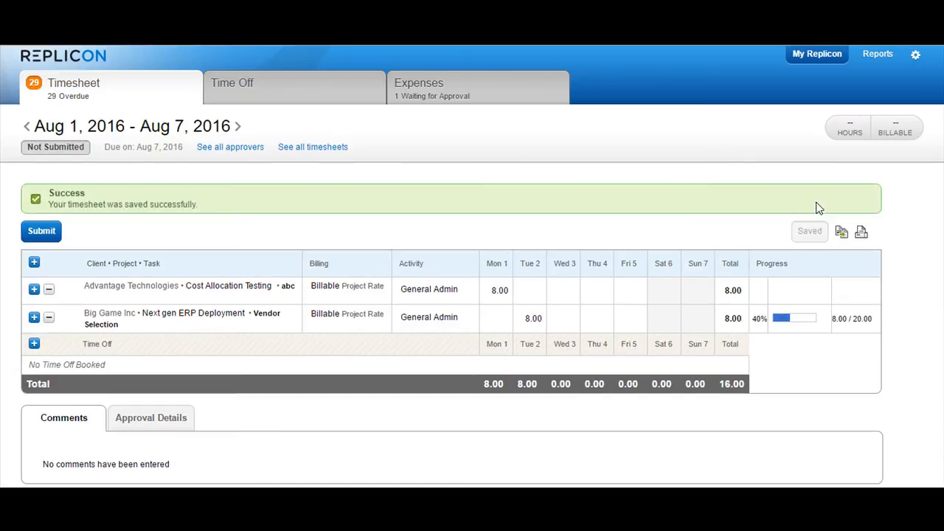
{"action": "mouse_move", "coordinate": [472, 251]}
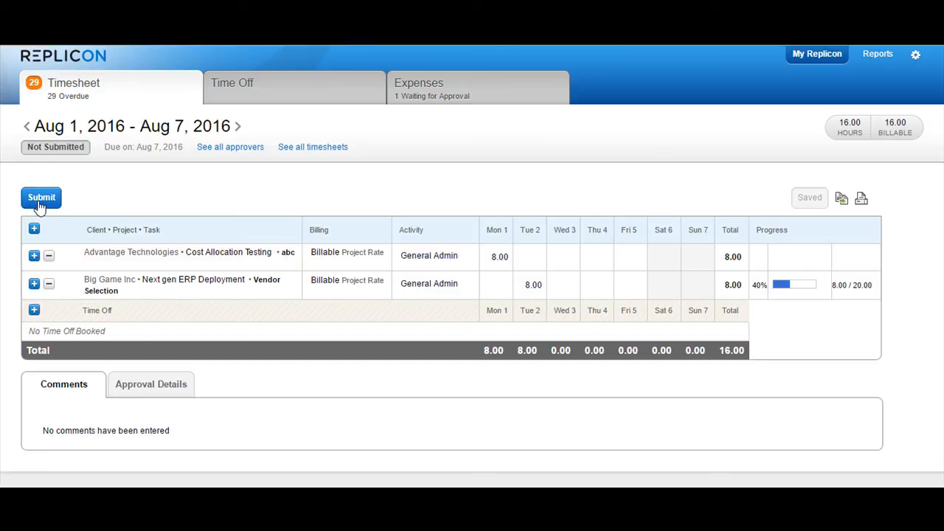
Step: Submit the Aug 1–7 timesheet for approval and view its Approval Details history
{"action": "left_click", "coordinate": [41, 198]}
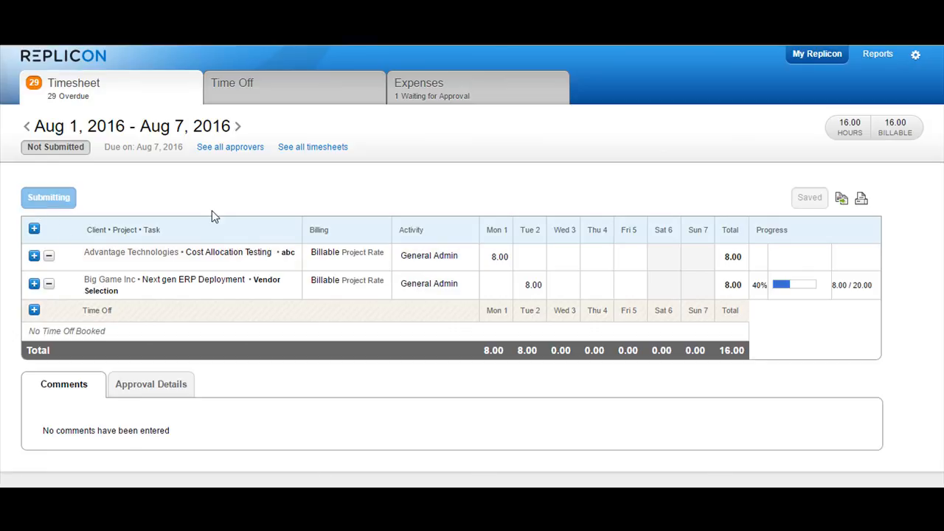
{"action": "left_click", "coordinate": [48, 197]}
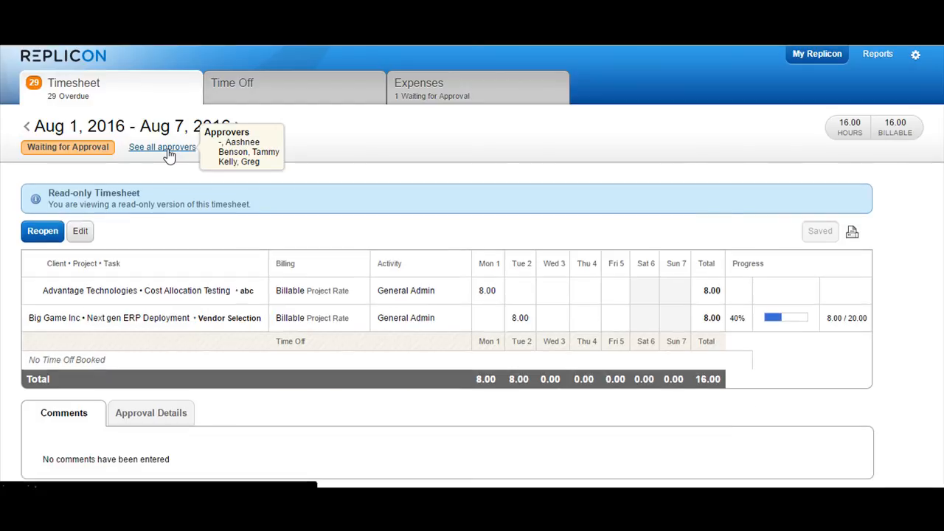
{"action": "scroll", "scroll_direction": "down", "scroll_amount": 3}
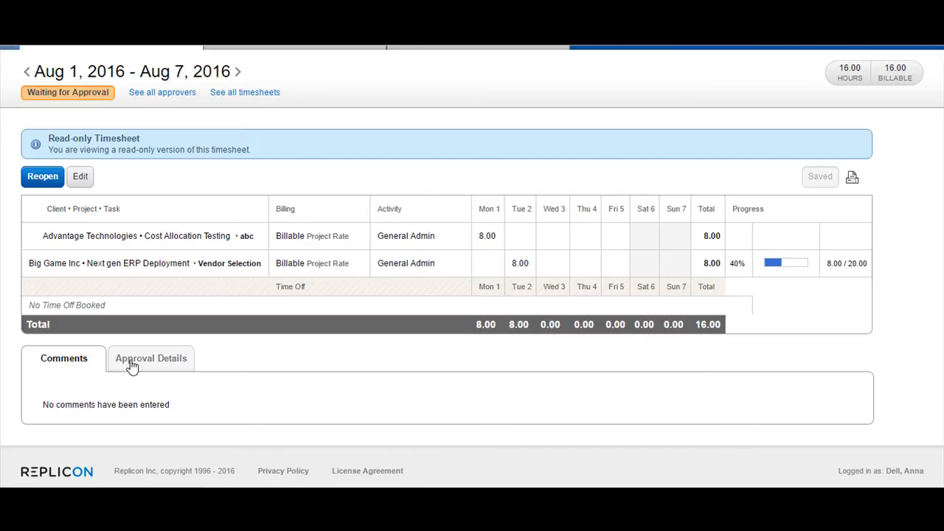
{"action": "left_click", "coordinate": [151, 357]}
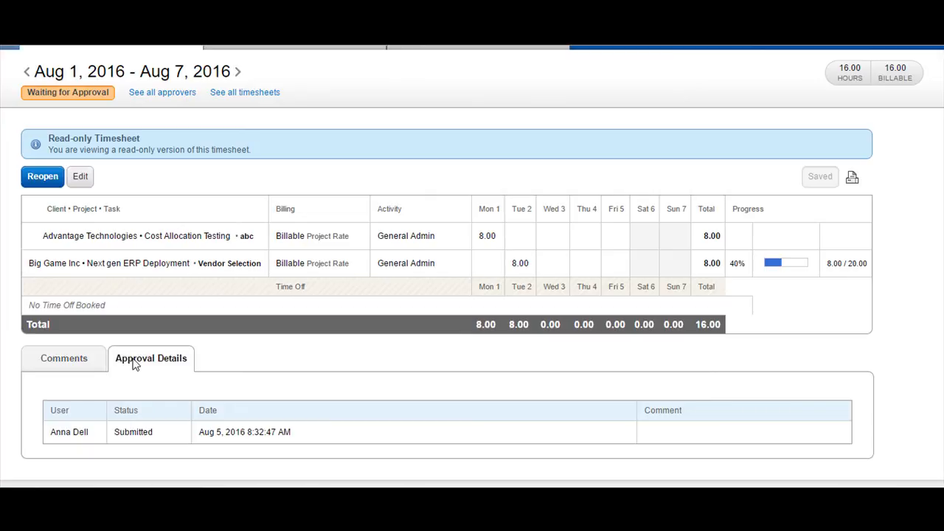
{"action": "mouse_move", "coordinate": [183, 416]}
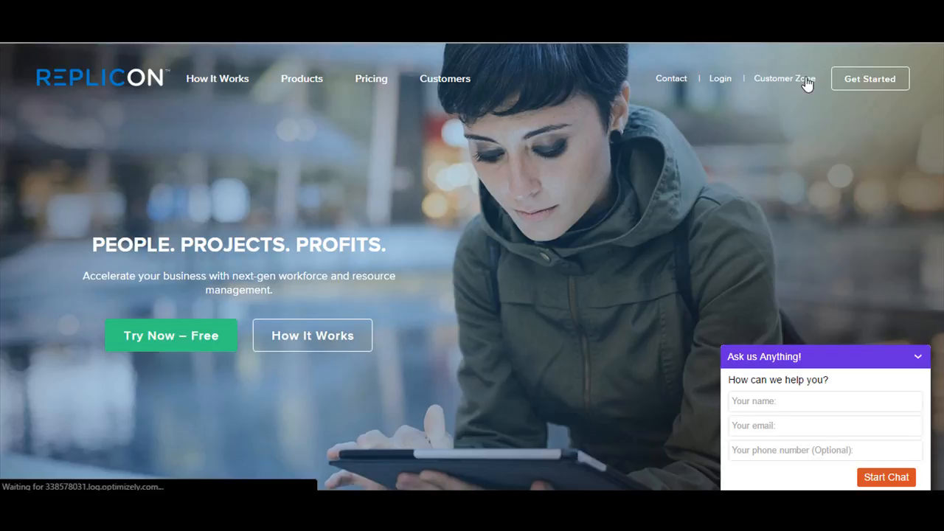
Step: Go to Customer Zone on replicon.com and open the Community page
{"action": "left_click", "coordinate": [784, 79]}
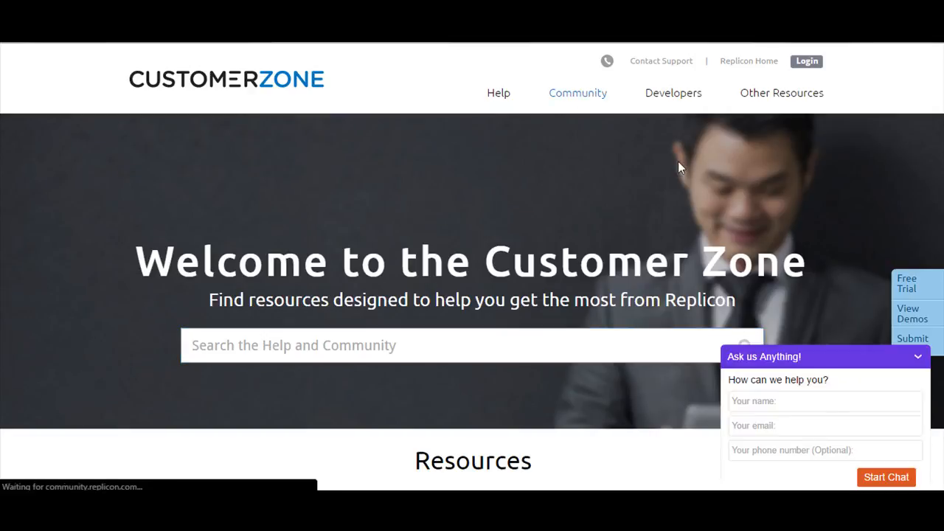
{"action": "left_click", "coordinate": [578, 93]}
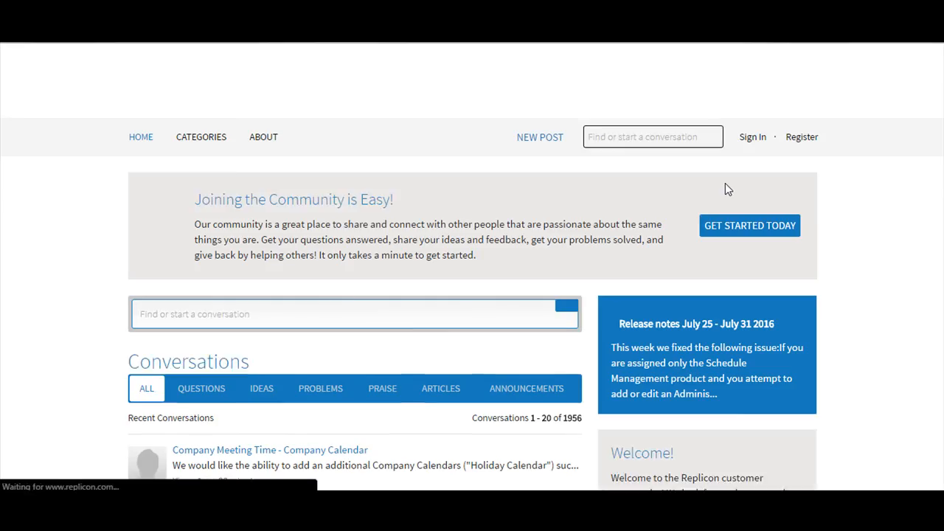